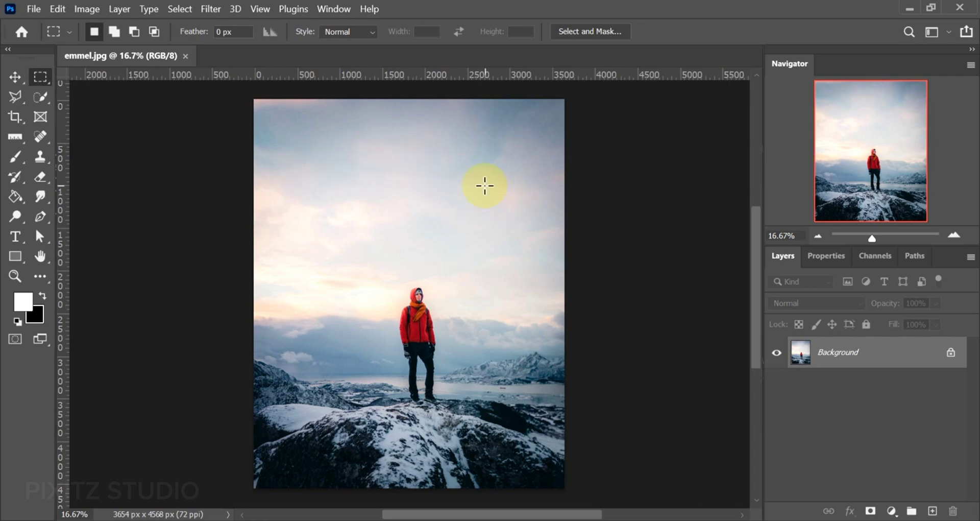
mouse_move(431, 351)
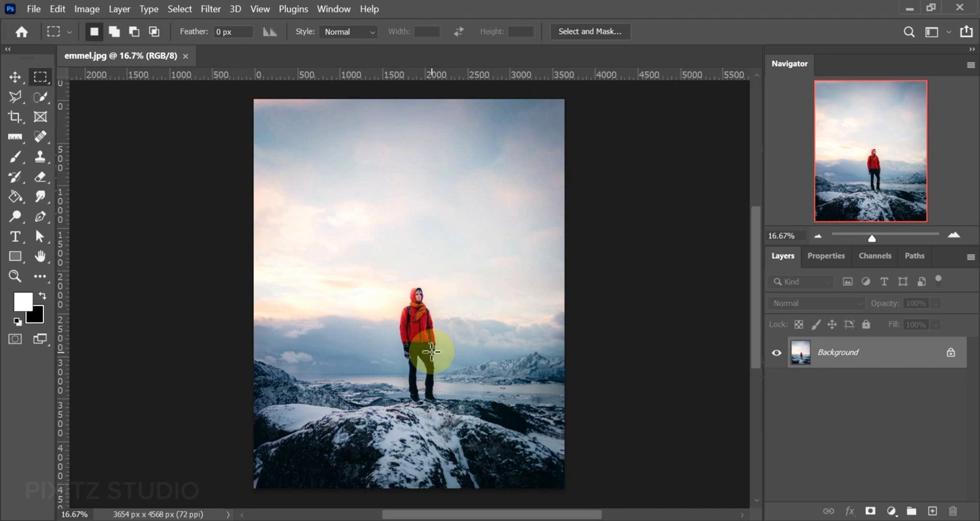
- Brush a Quick Selection over the sky above the rocks, subtracting around the hiker
left_click(15, 78)
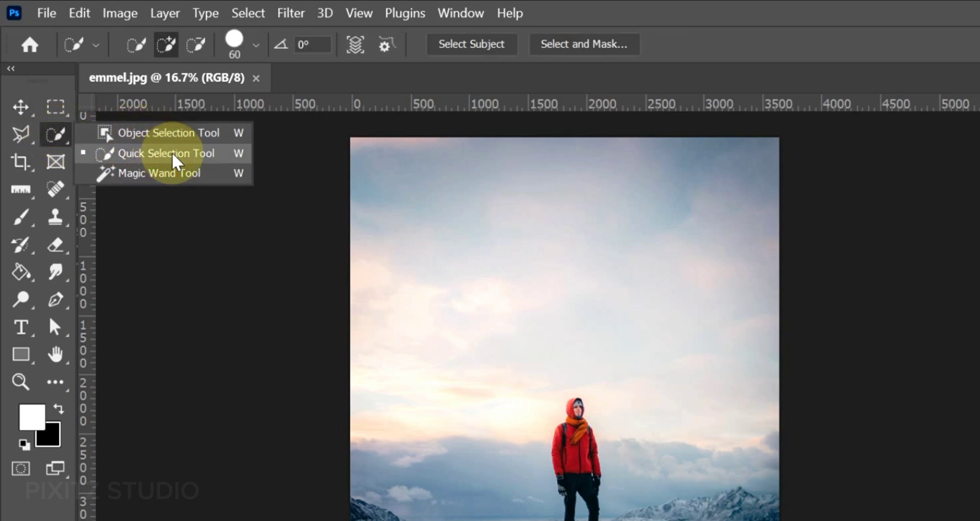
left_click(166, 153)
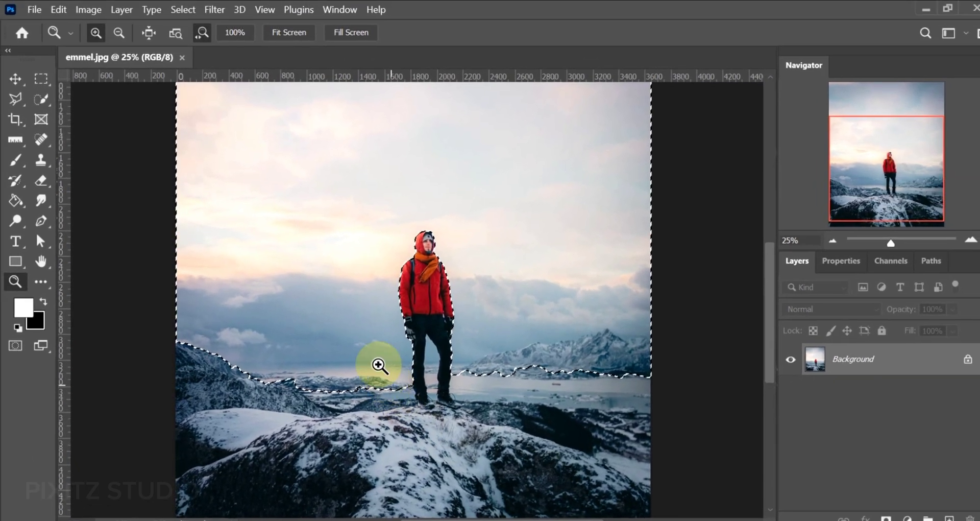
mouse_move(291, 223)
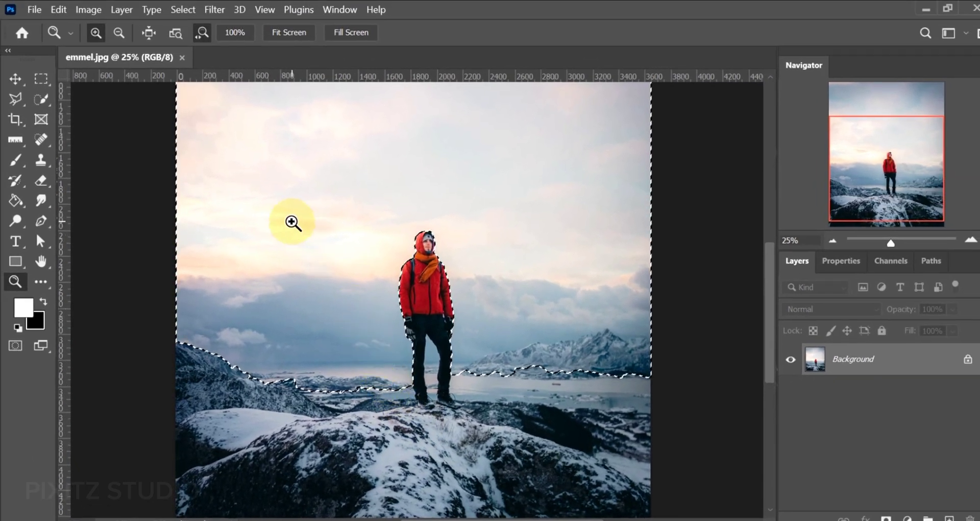
left_click(41, 98)
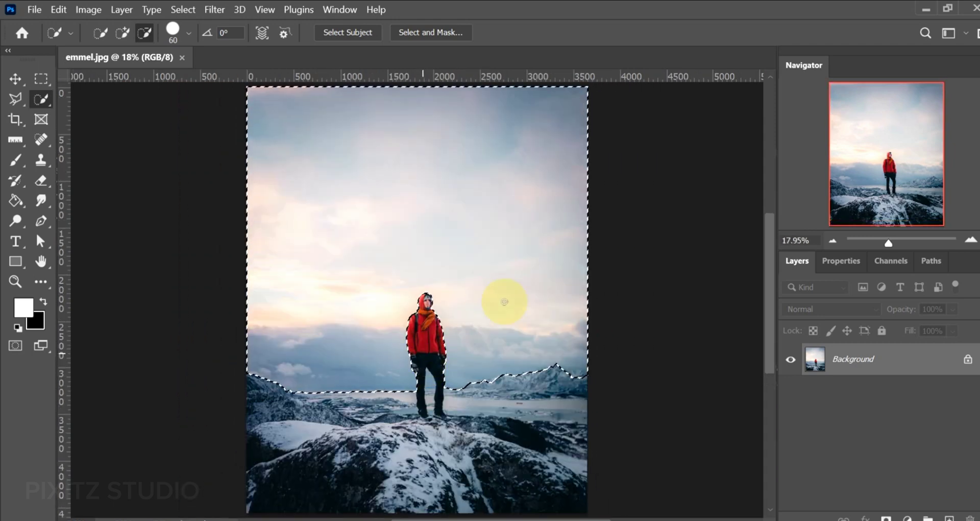
mouse_move(624, 384)
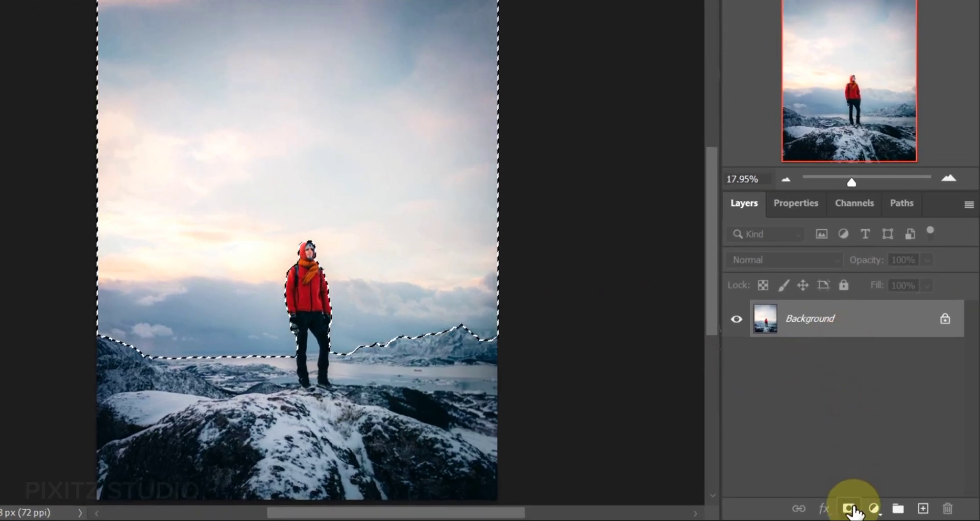
- Add a layer mask to Layer 0 from the sky selection and invert it
left_click(849, 508)
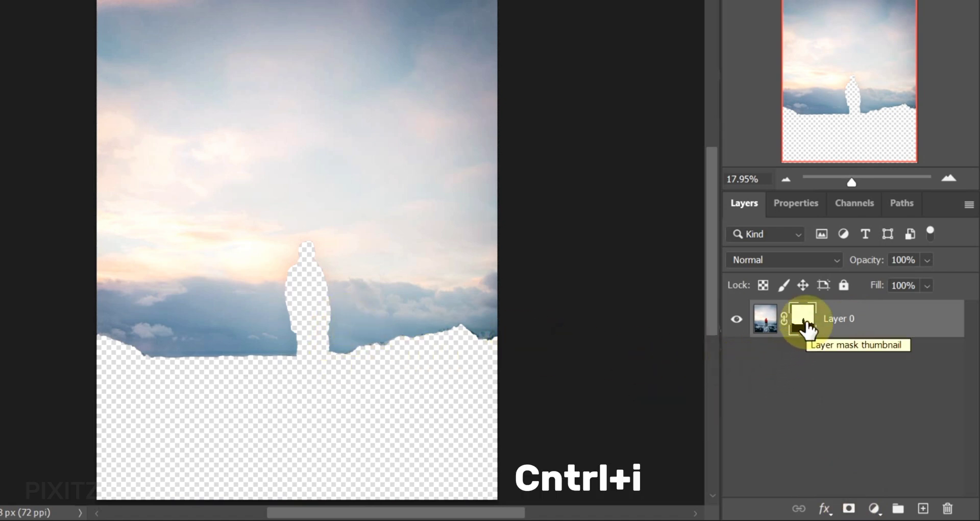
key("ctrl+i")
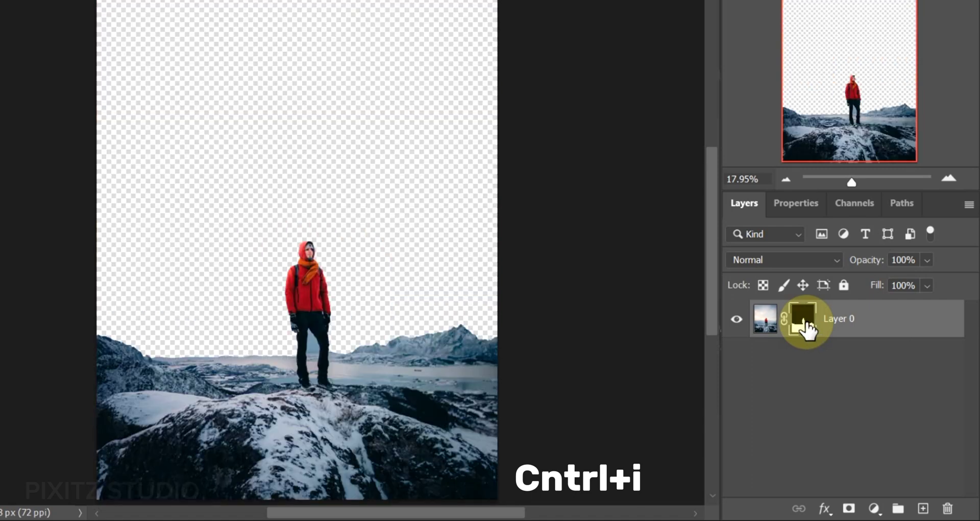
key("ctrl+i")
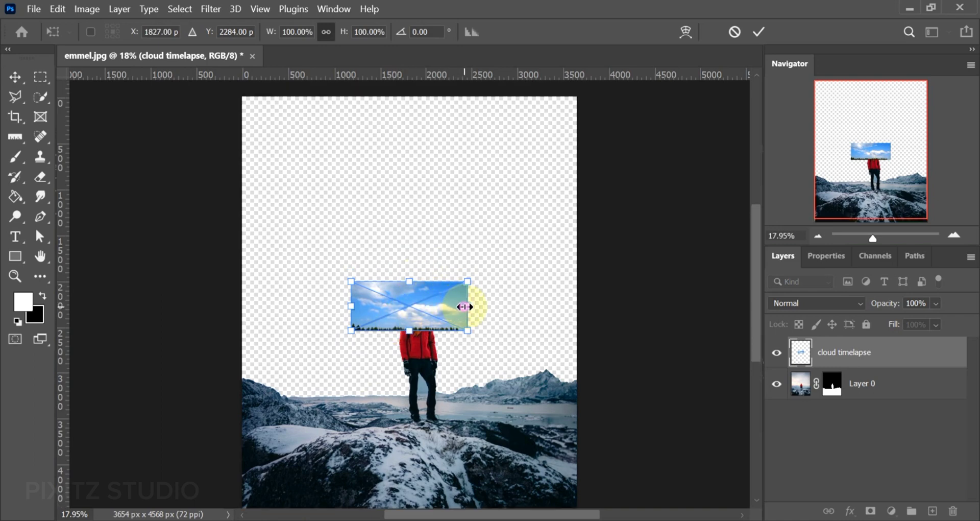
- Scale up the cloud timelapse clip and position it to cover the canvas
left_click_drag(469, 330, 679, 375)
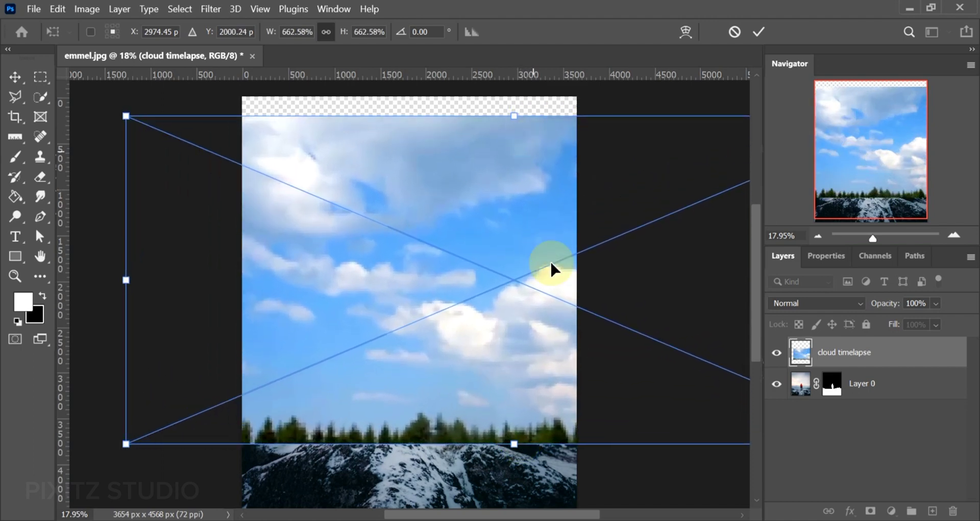
left_click_drag(550, 269, 487, 244)
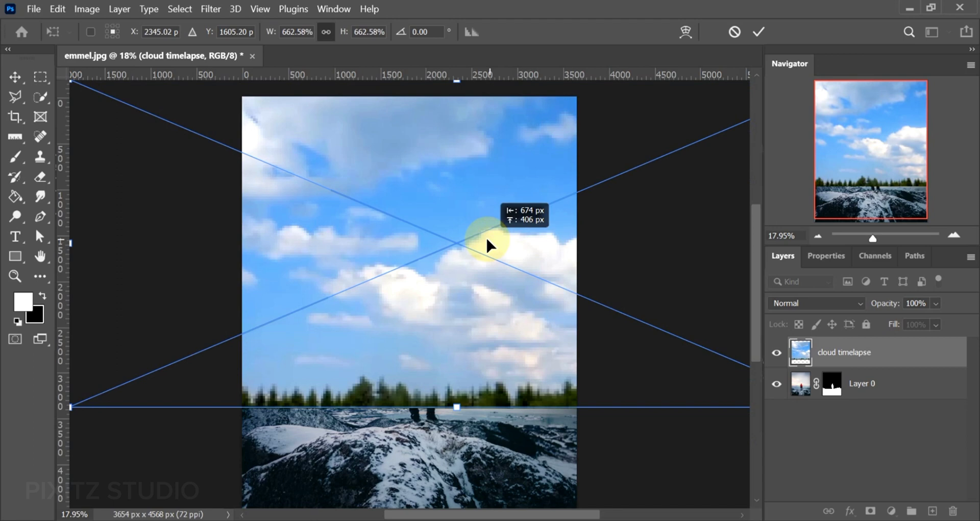
left_click_drag(491, 244, 437, 409)
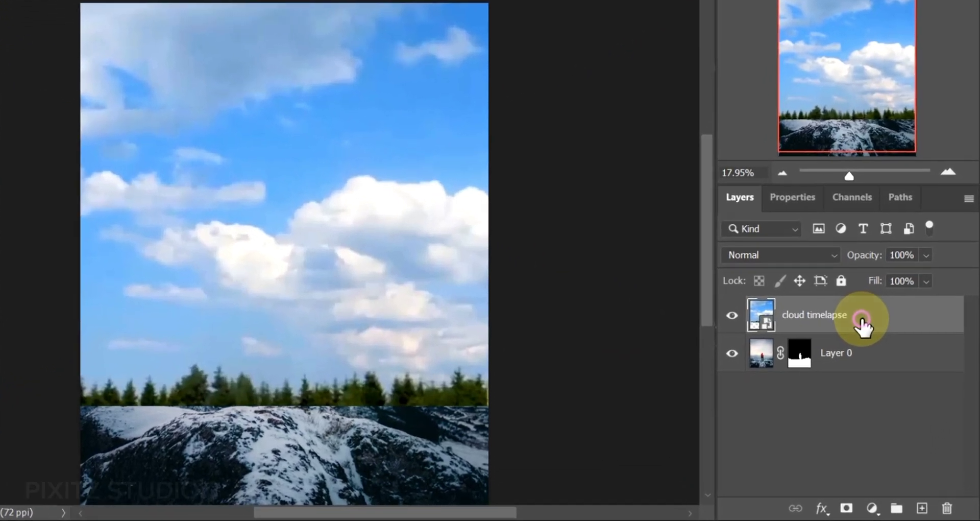
- Move the cloud timelapse layer below Layer 0 and zoom in on the hiker and horizon
left_click_drag(813, 314, 812, 362)
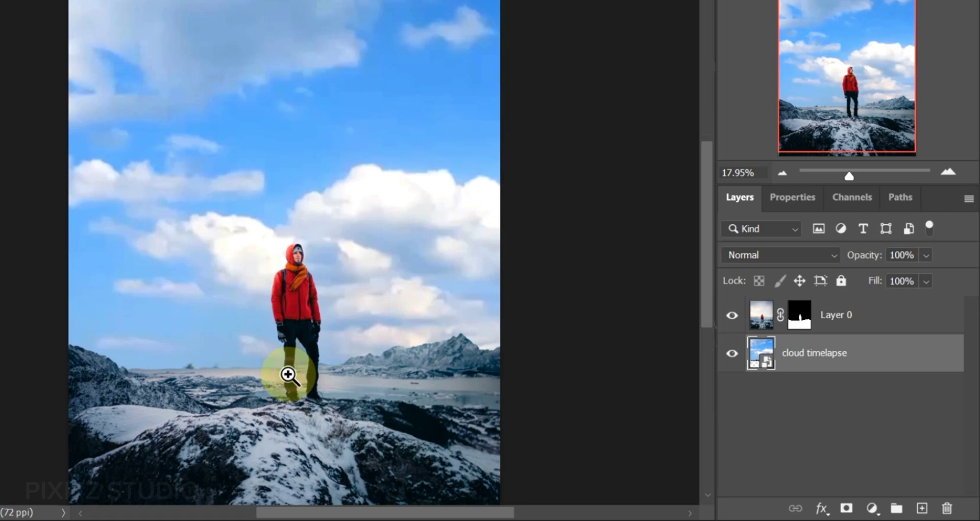
left_click(289, 374)
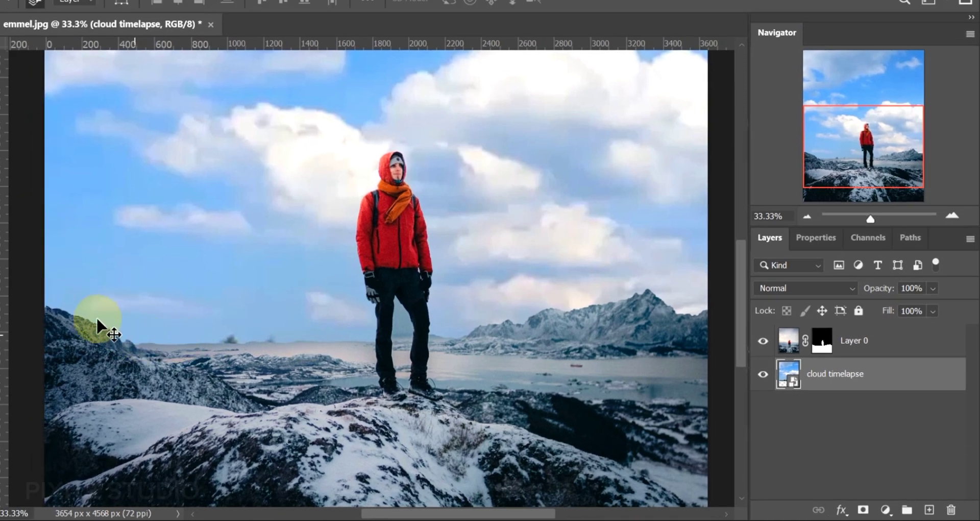
mouse_move(359, 359)
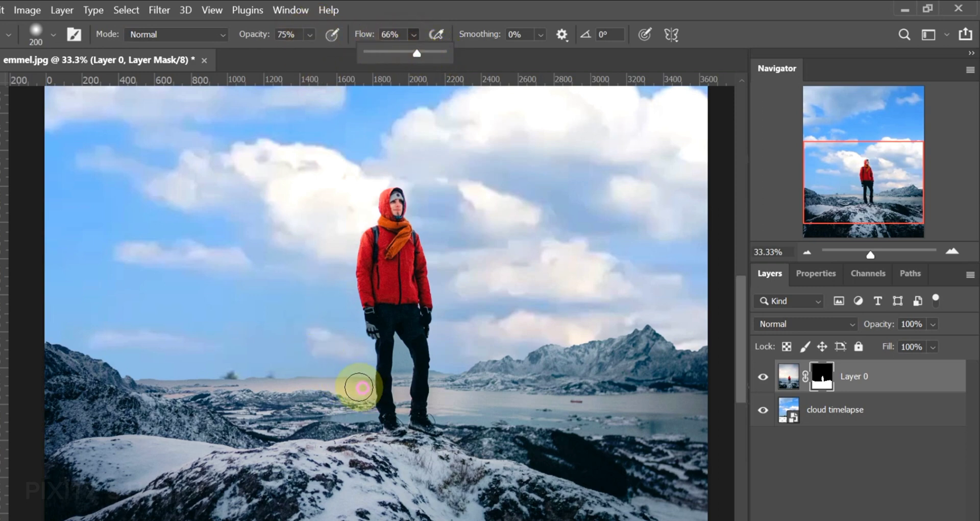
- Brush Layer 0's mask along the hazy horizon, left rocks and mountains
left_click_drag(359, 387, 147, 375)
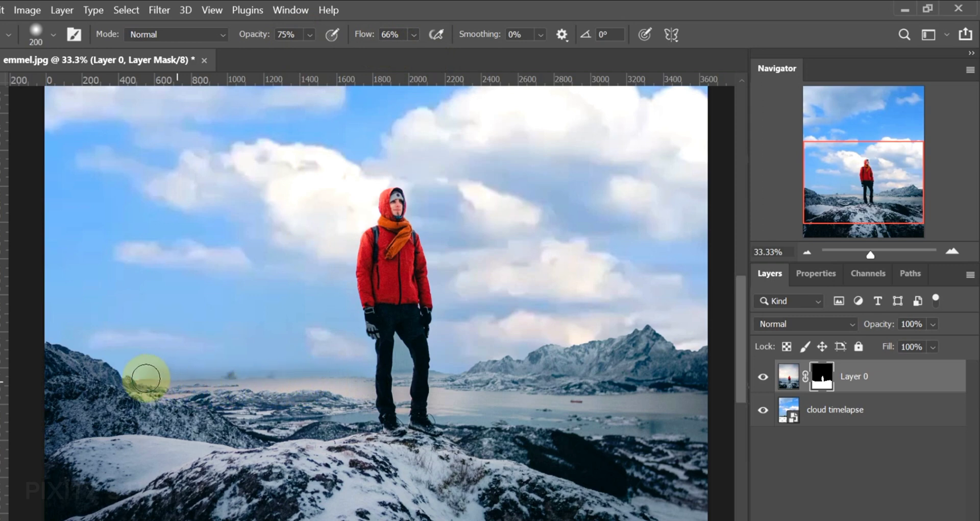
left_click_drag(147, 375, 624, 369)
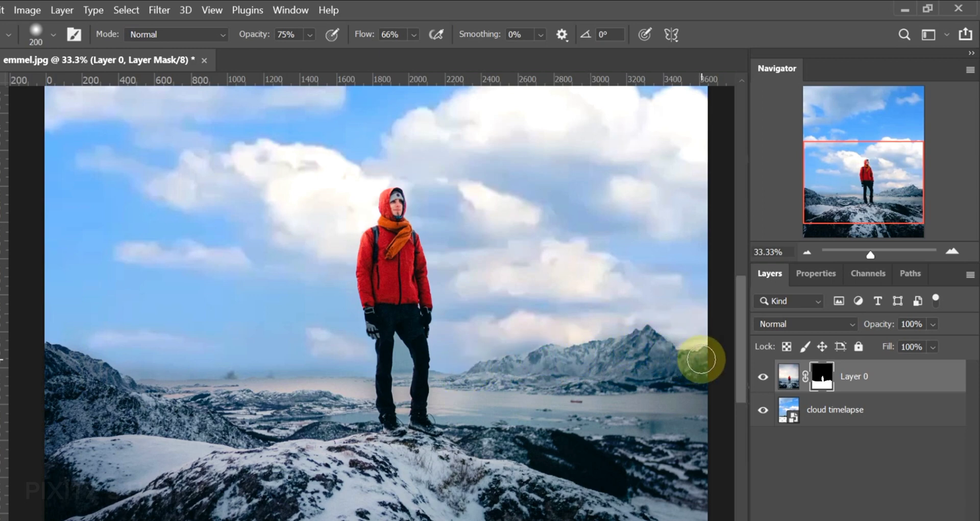
left_click_drag(700, 359, 122, 391)
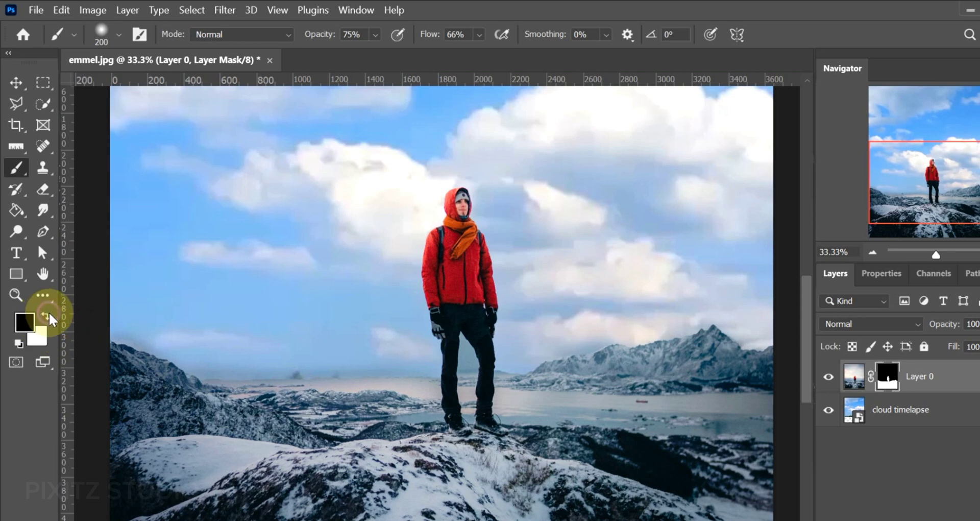
mouse_move(132, 317)
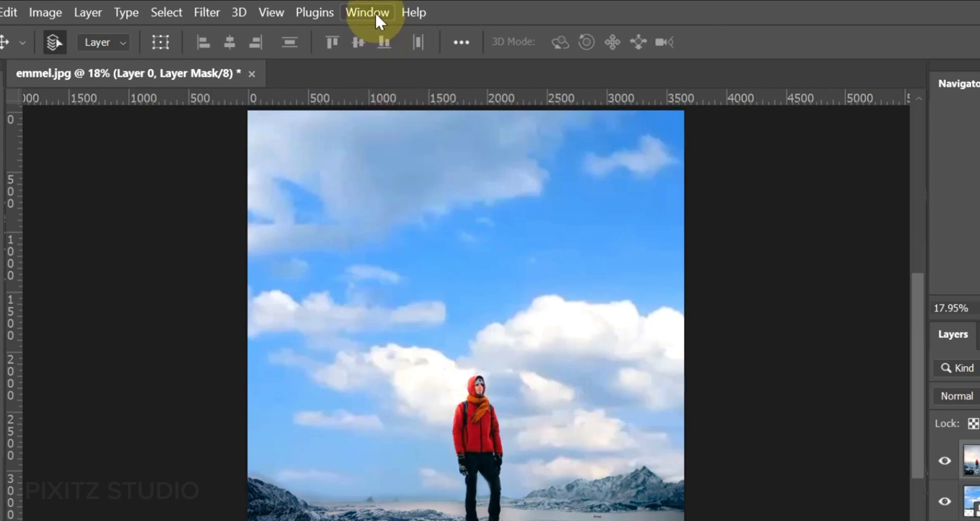
- Open the Timeline panel from the Window menu
left_click(367, 12)
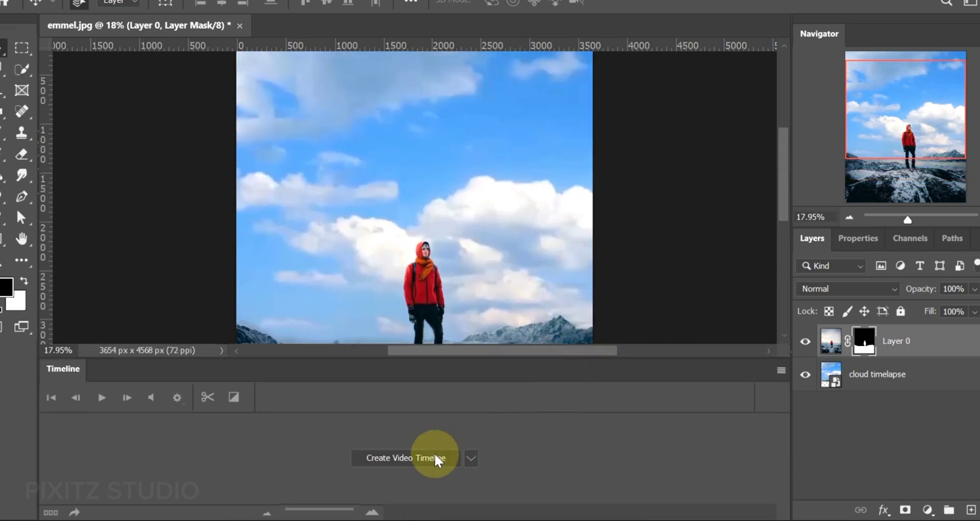
- Create a video timeline and stretch the Layer 0 clip to the timelapse's full length
left_click(405, 457)
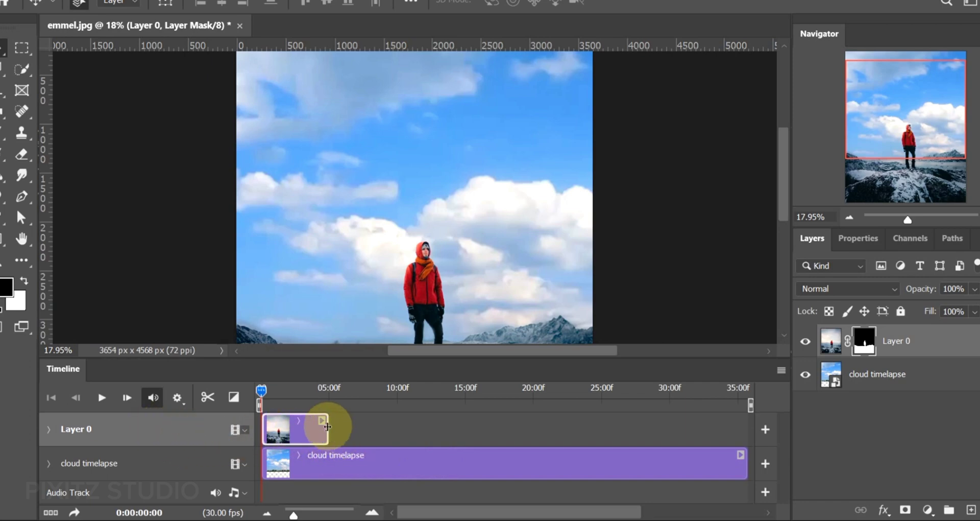
left_click_drag(327, 428, 410, 429)
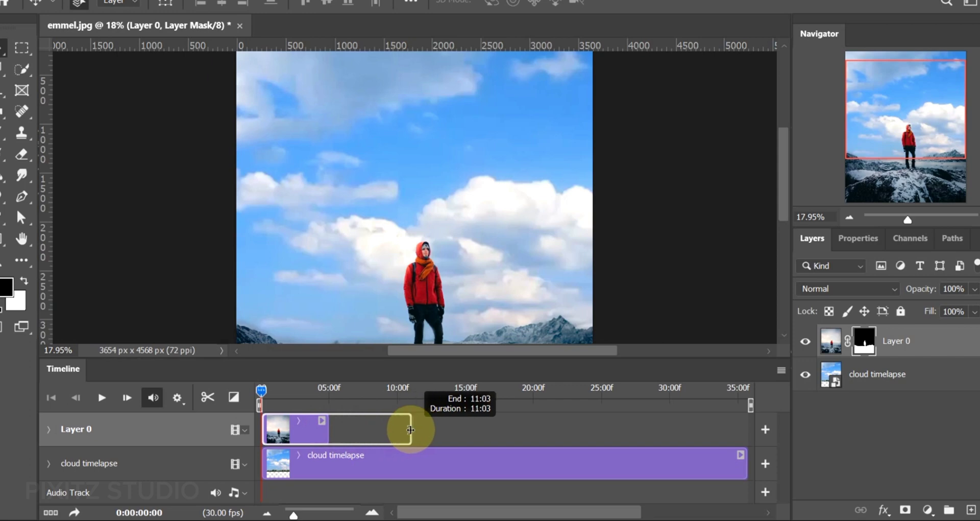
left_click_drag(409, 429, 540, 433)
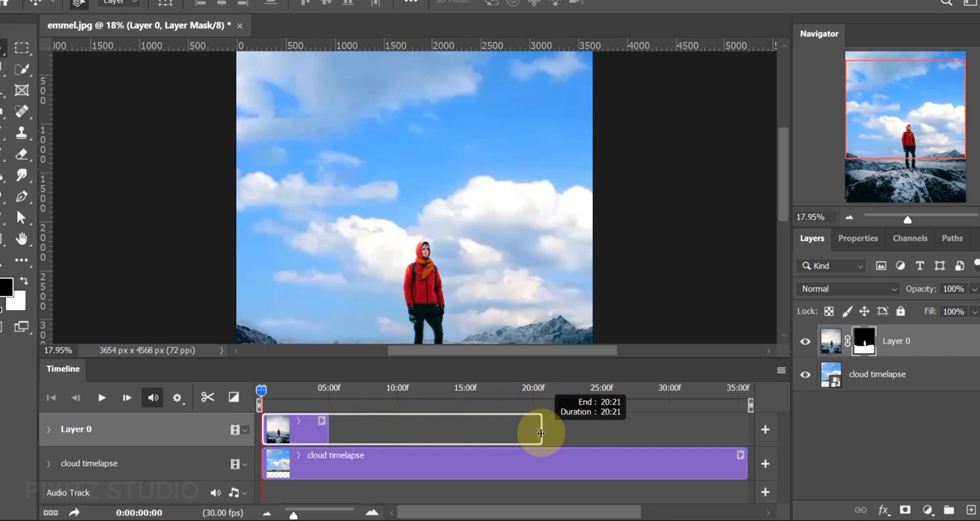
left_click_drag(540, 432, 740, 435)
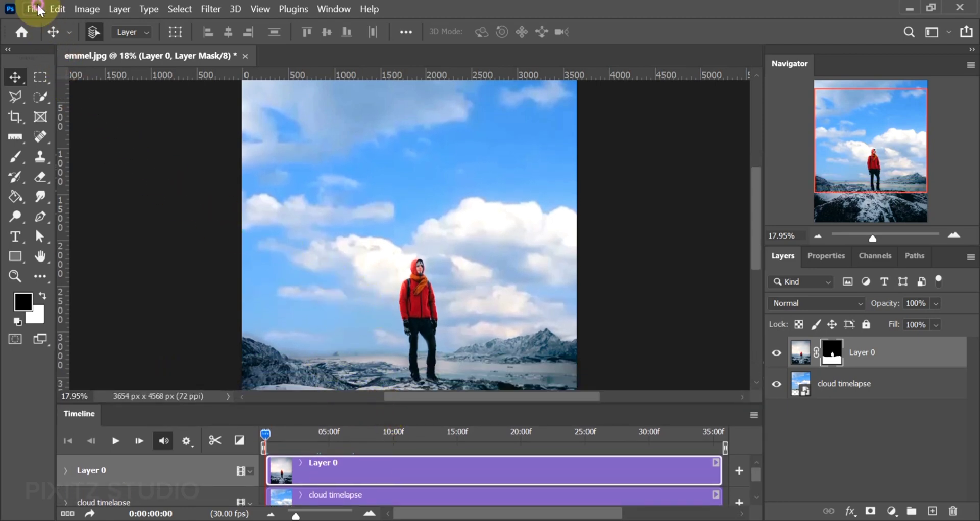
- Open the Render Video dialog from the Timeline panel after checking the File menu
left_click(33, 9)
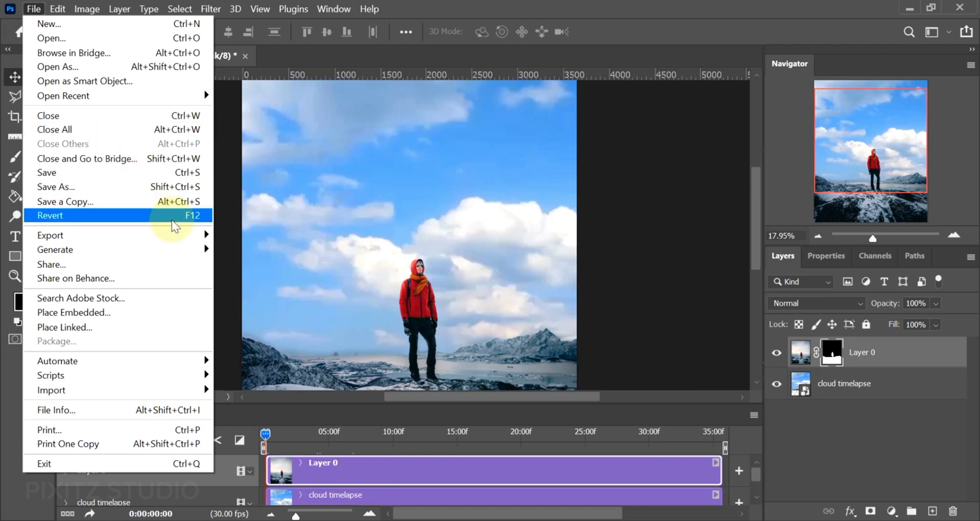
mouse_move(49, 235)
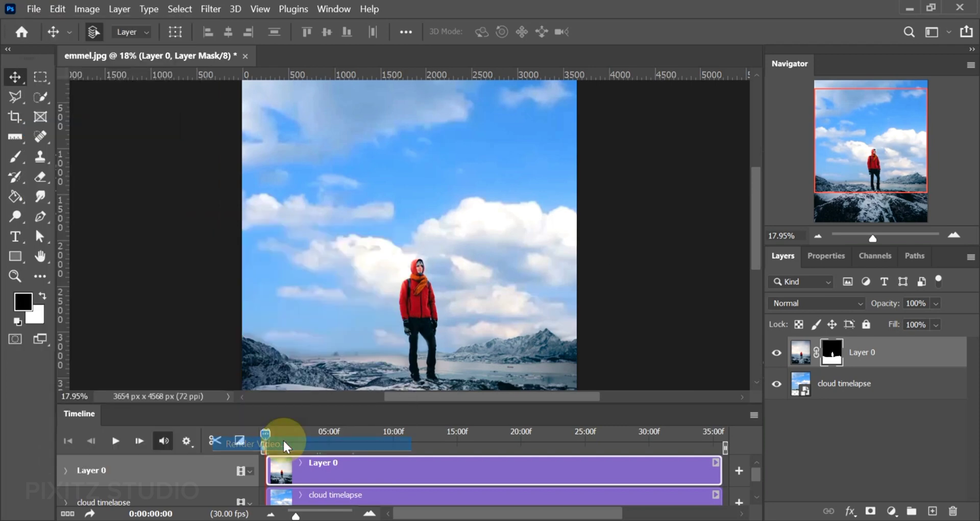
left_click(250, 443)
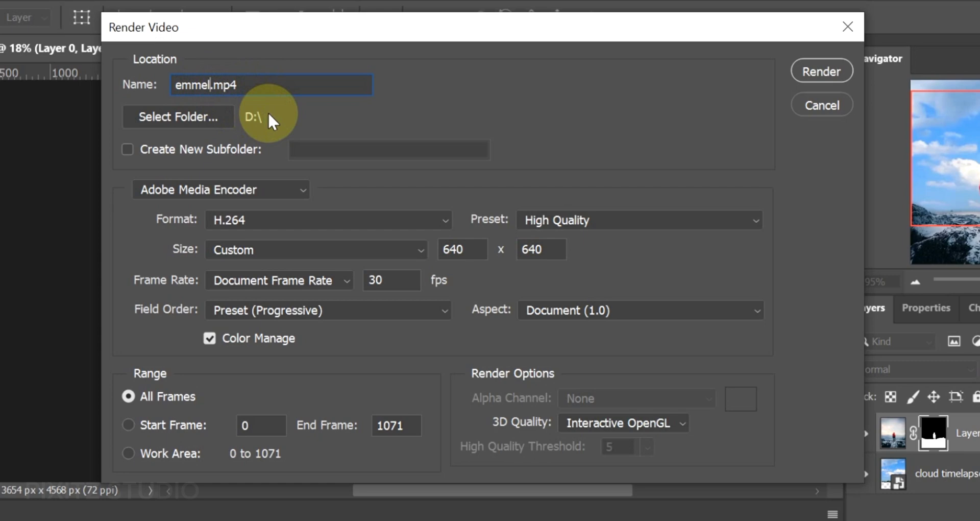
- Rename the render to cinema.mp4, keep High Quality, and view the output size choices
key("Backspace")
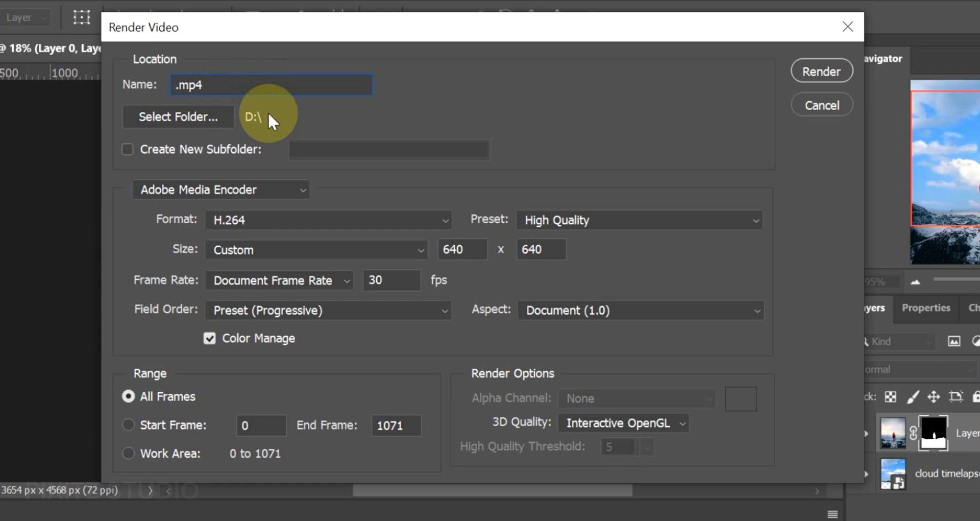
type("cl")
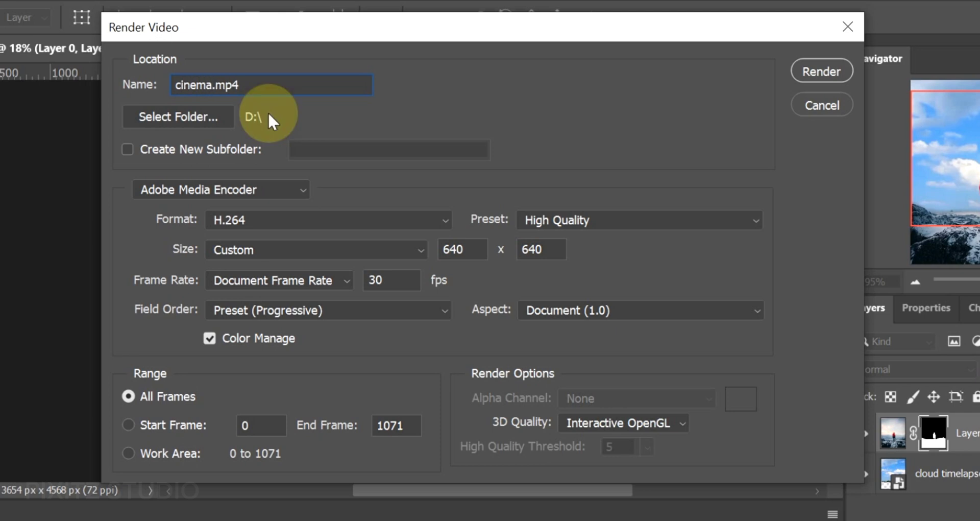
mouse_move(222, 125)
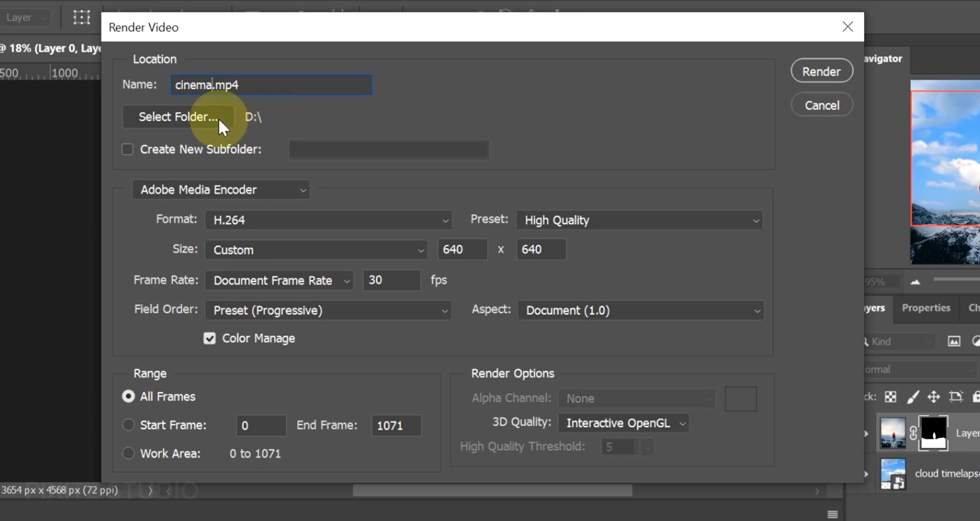
mouse_move(213, 122)
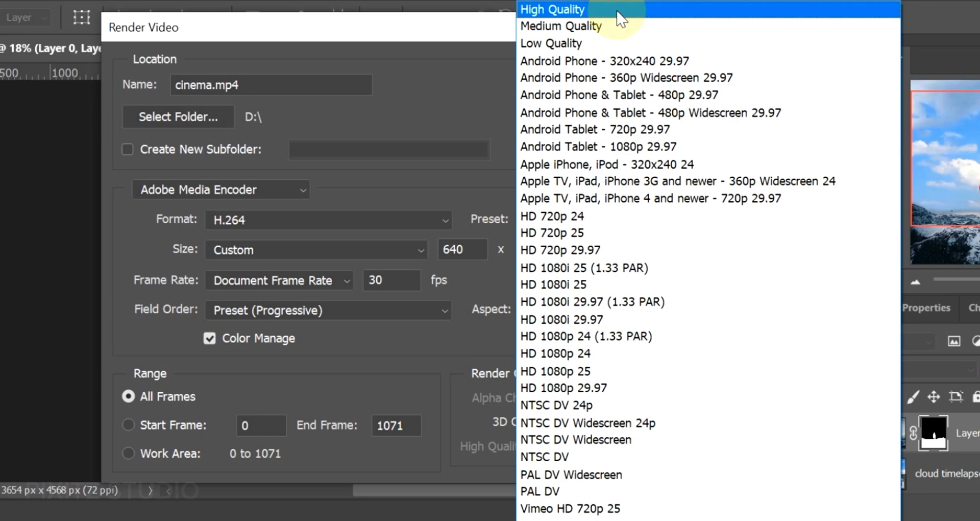
left_click(551, 10)
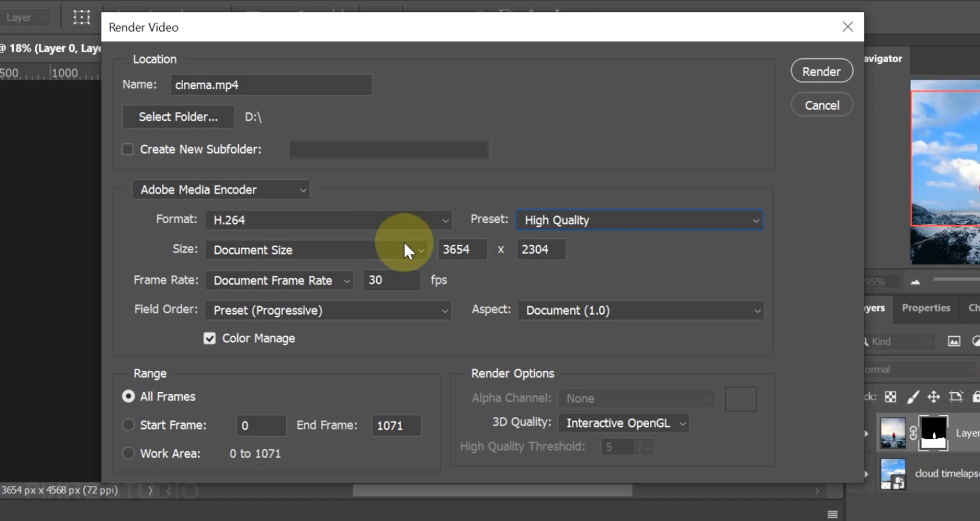
left_click(417, 249)
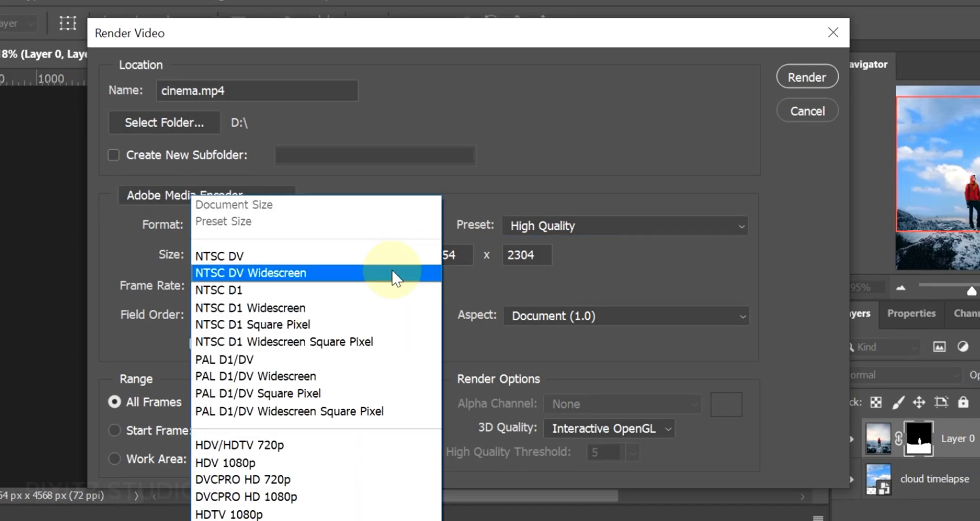